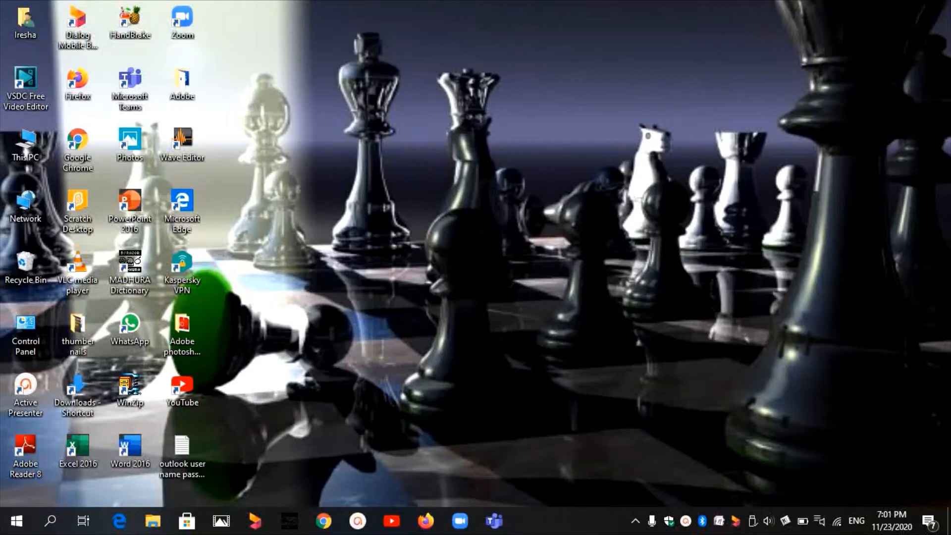
mouse_move(415, 302)
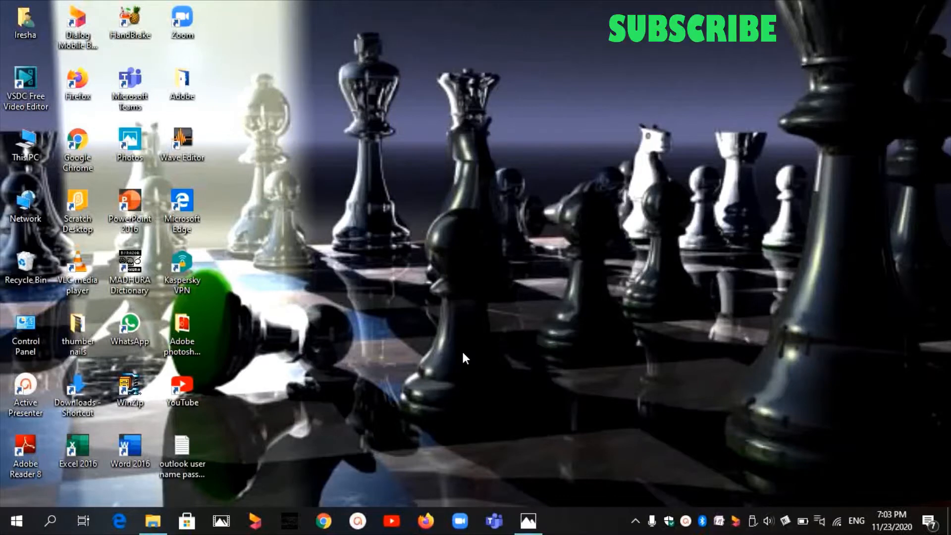
Launch Chrome and bring up the signed-in profile panel from the toolbar avatar.
click(323, 520)
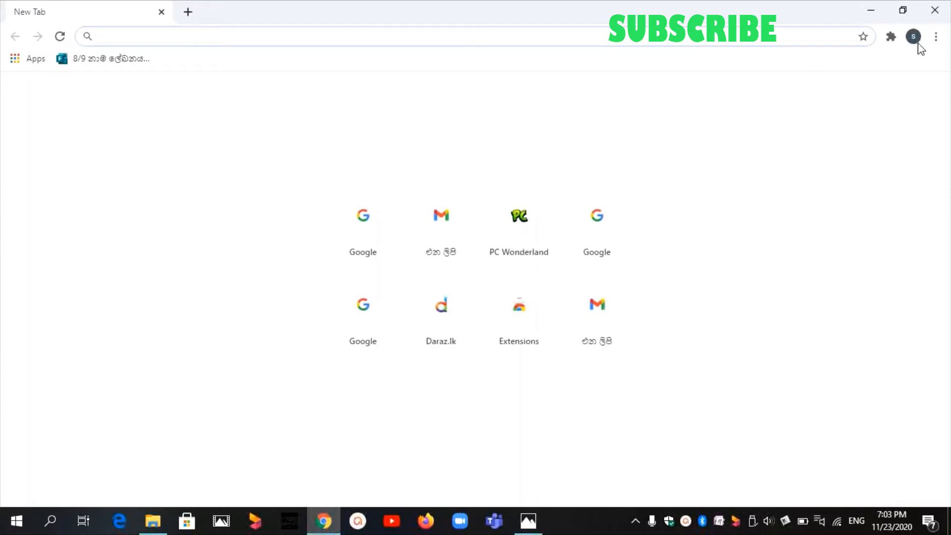
click(912, 36)
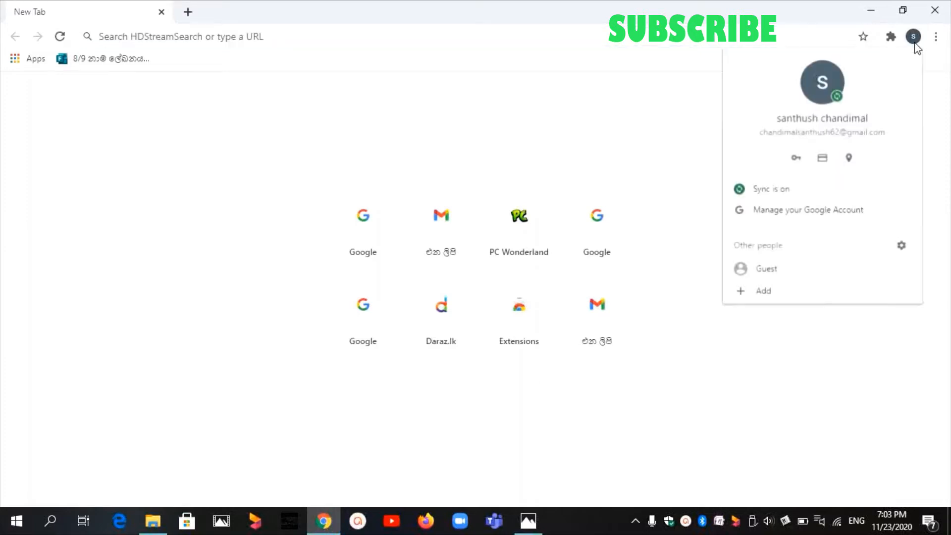
mouse_move(866, 165)
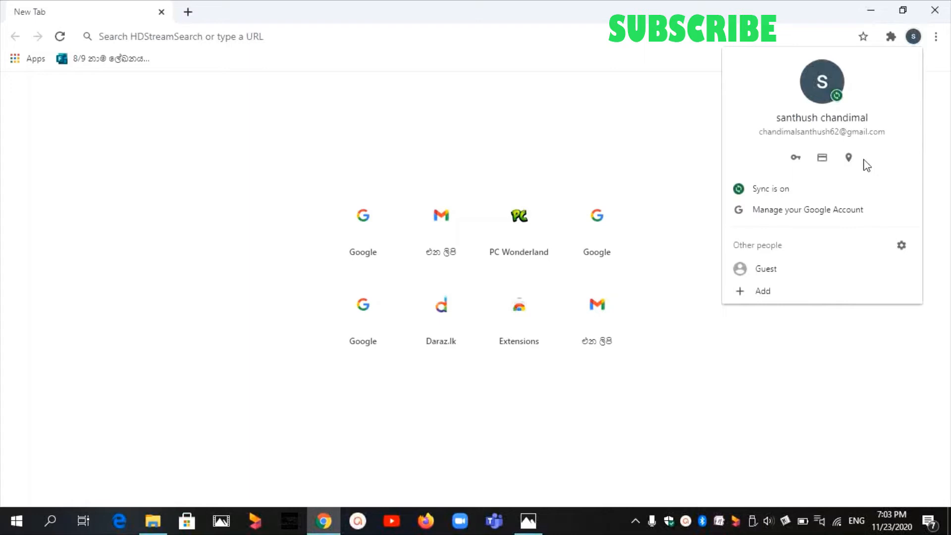
mouse_move(849, 160)
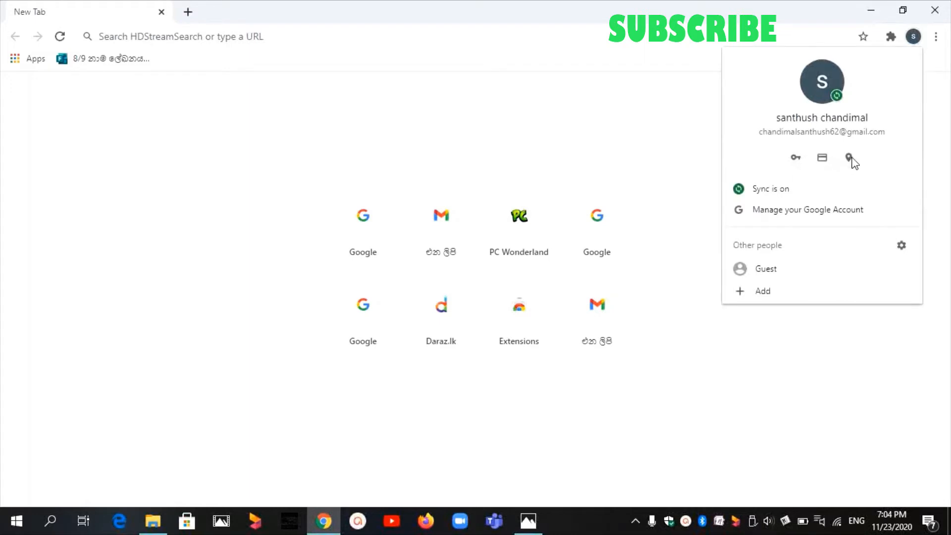
mouse_move(795, 157)
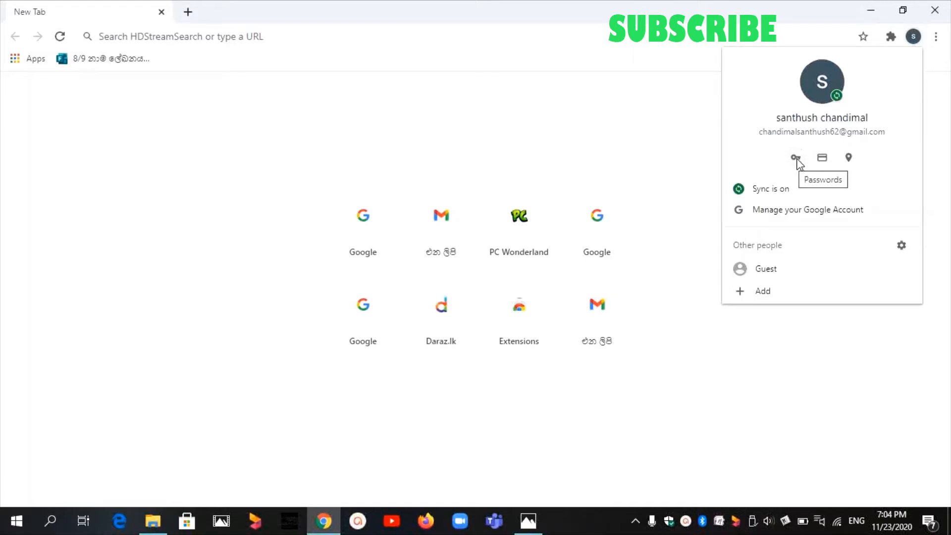
From saved passwords, go to the Google Account and start Password Checkup.
click(796, 158)
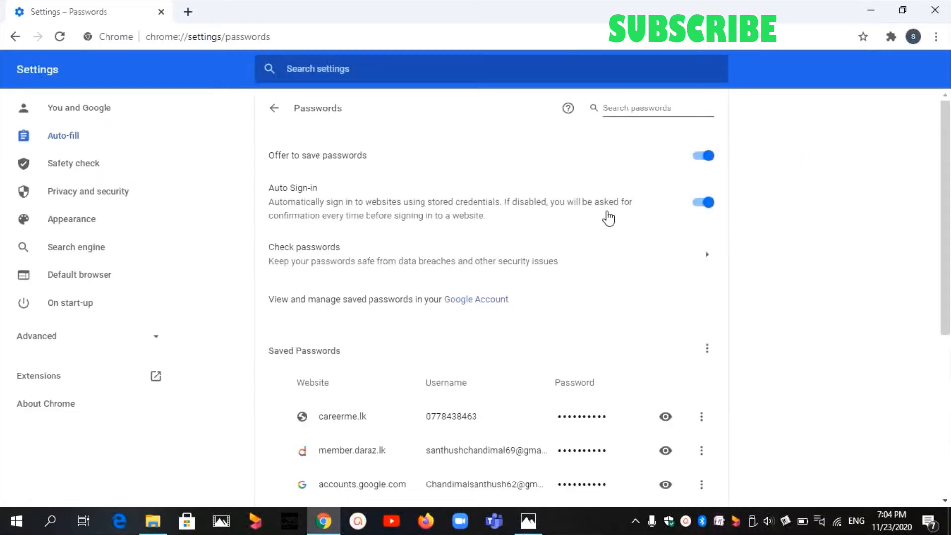
mouse_move(548, 277)
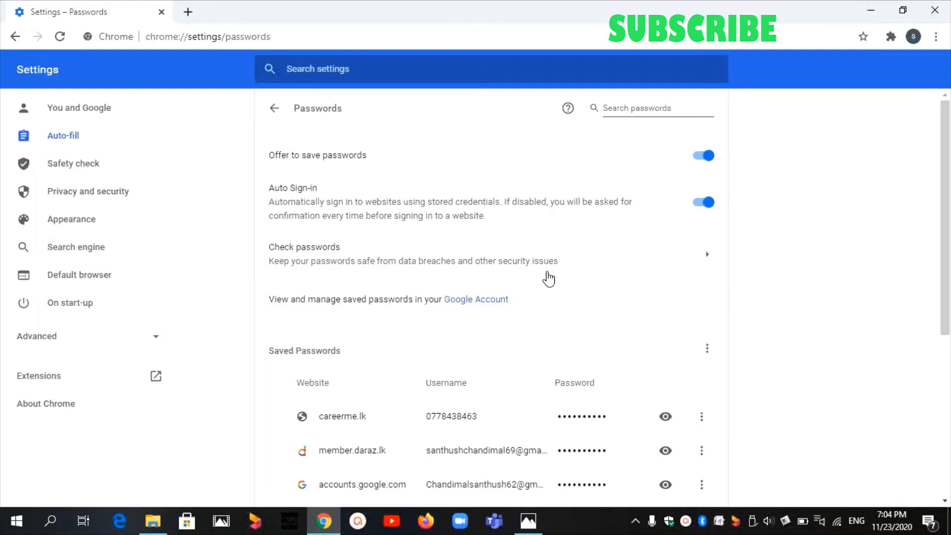
mouse_move(495, 306)
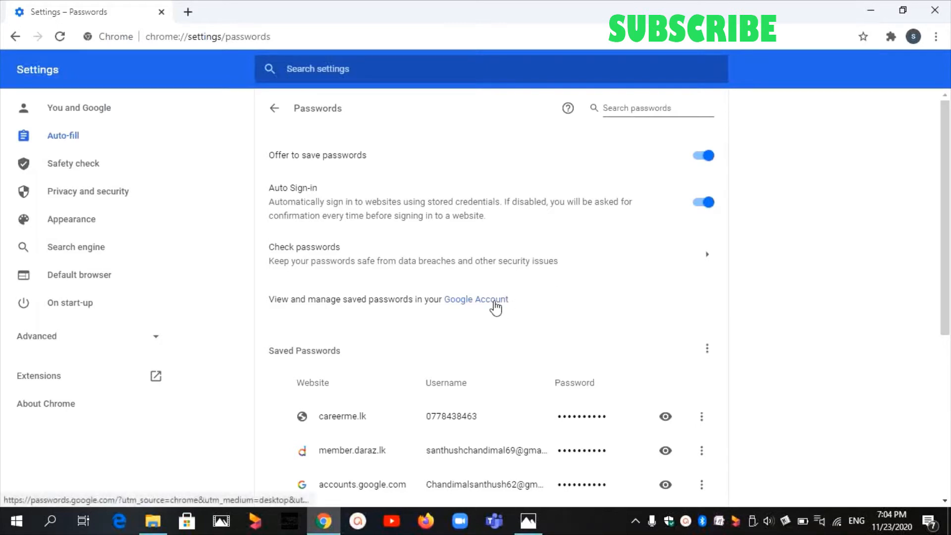
click(476, 299)
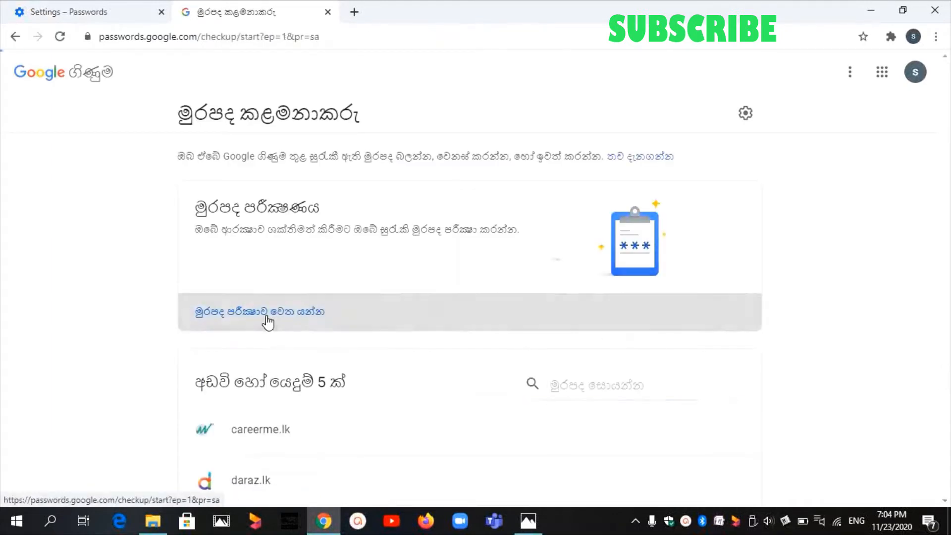
click(260, 312)
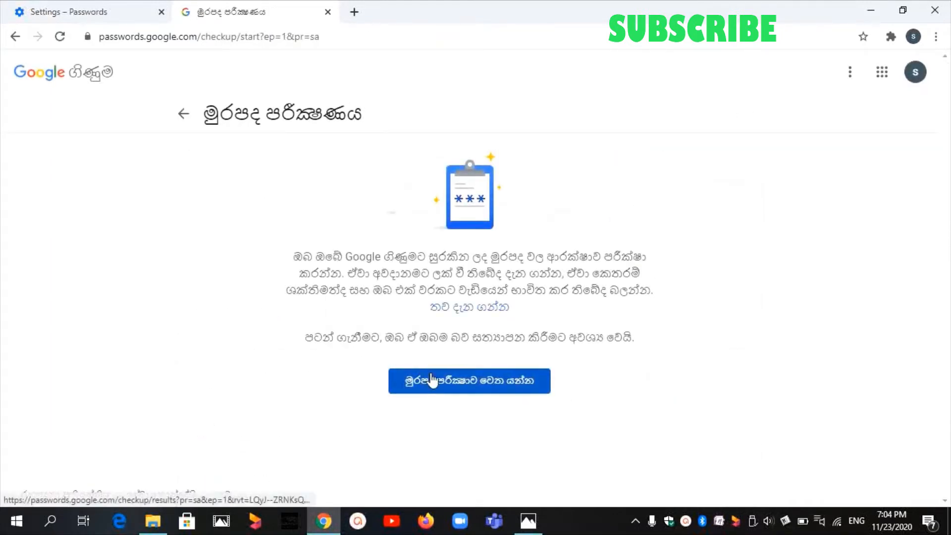
click(469, 381)
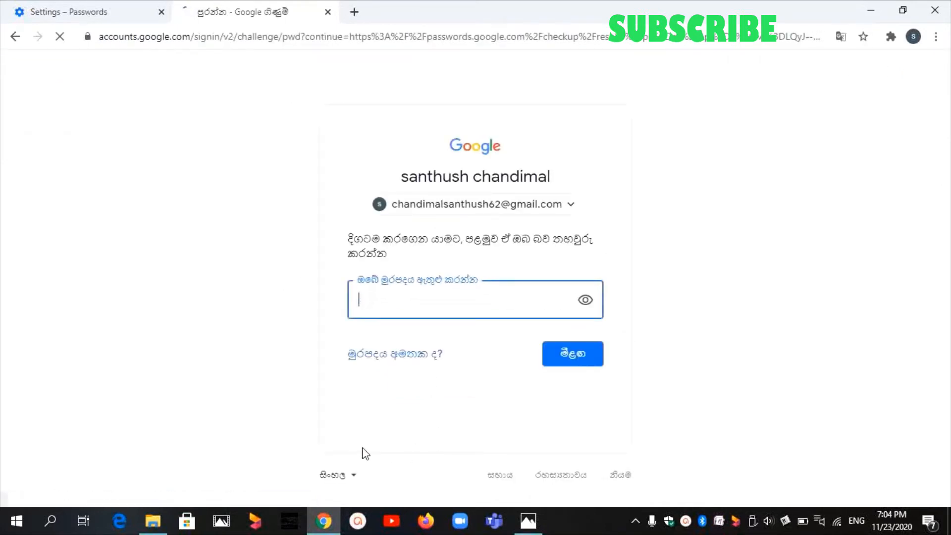
Switch the page to English (United Kingdom) and start 'Forgot password' recovery with the last remembered password.
click(333, 474)
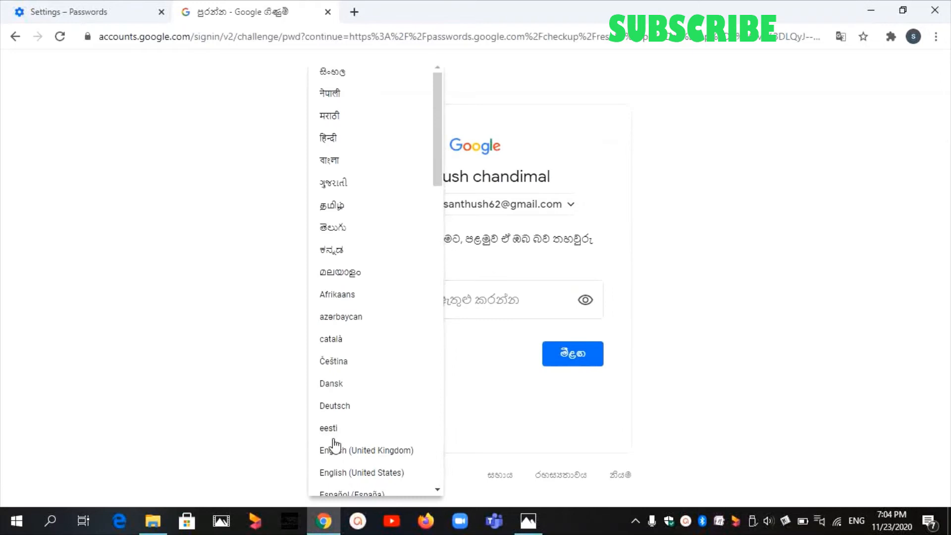
click(365, 450)
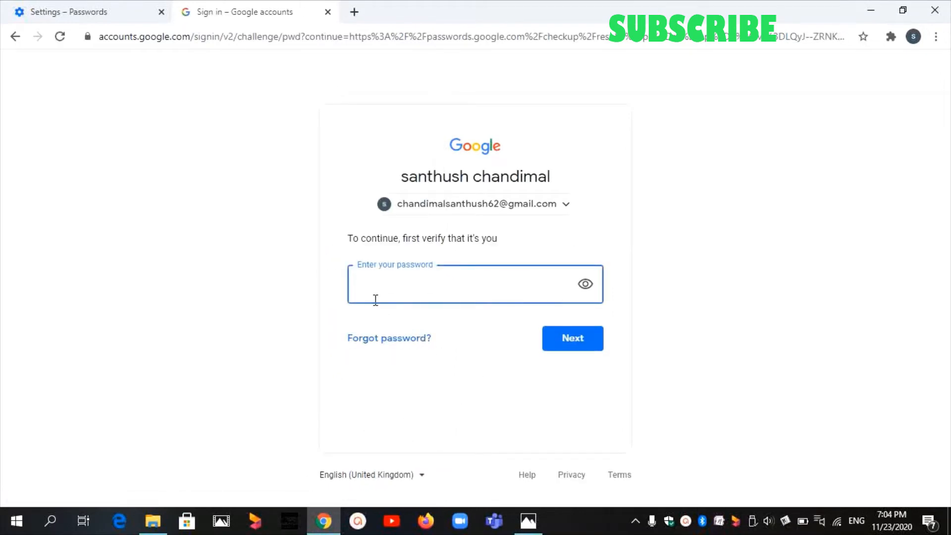
mouse_move(394, 342)
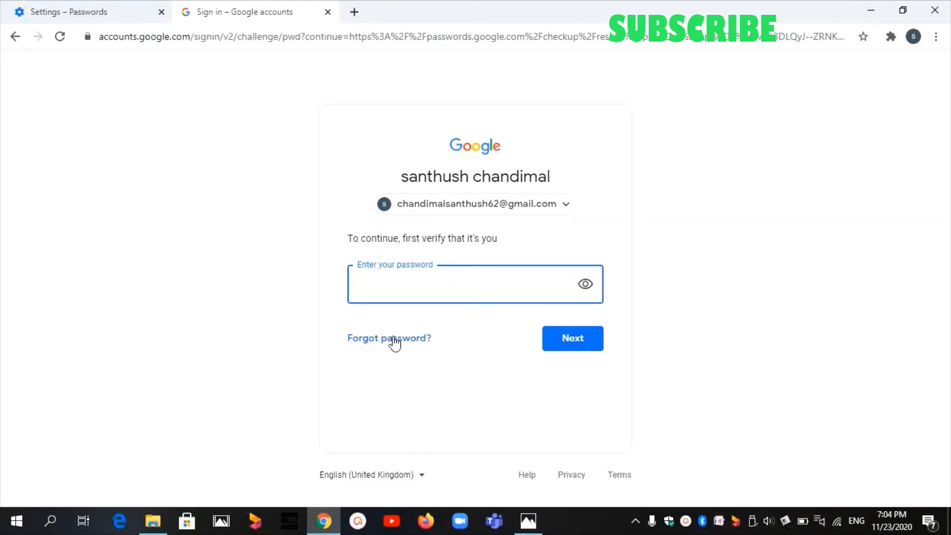
click(571, 338)
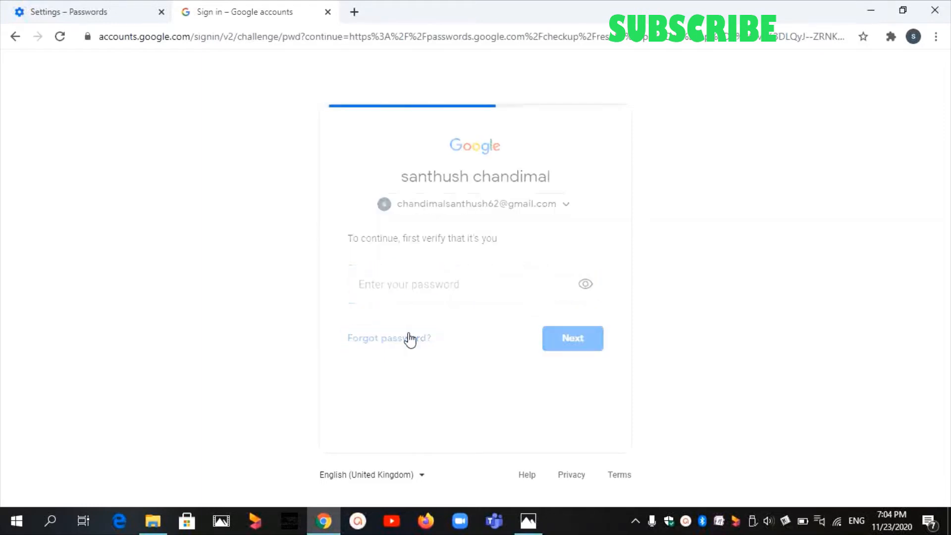
click(388, 337)
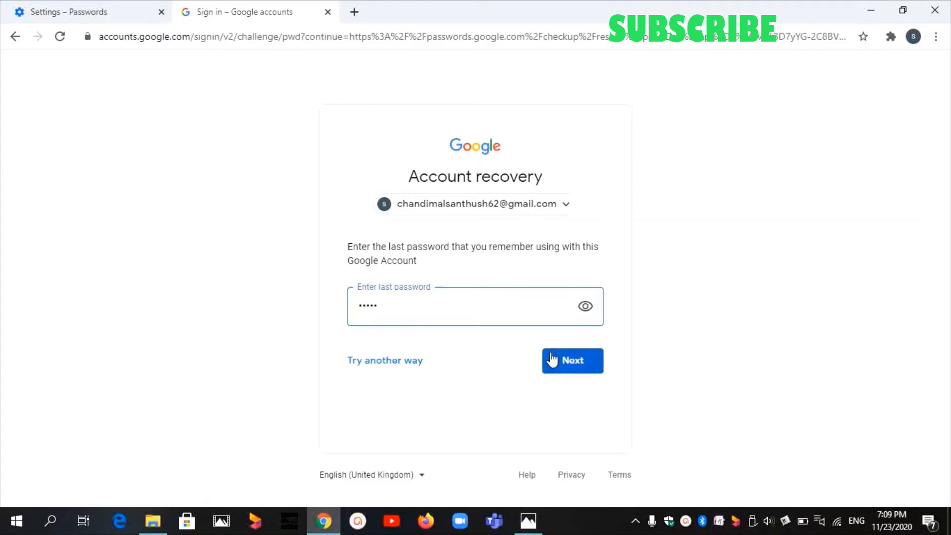
Submit the last remembered password to reach the verification-code recovery step.
click(570, 360)
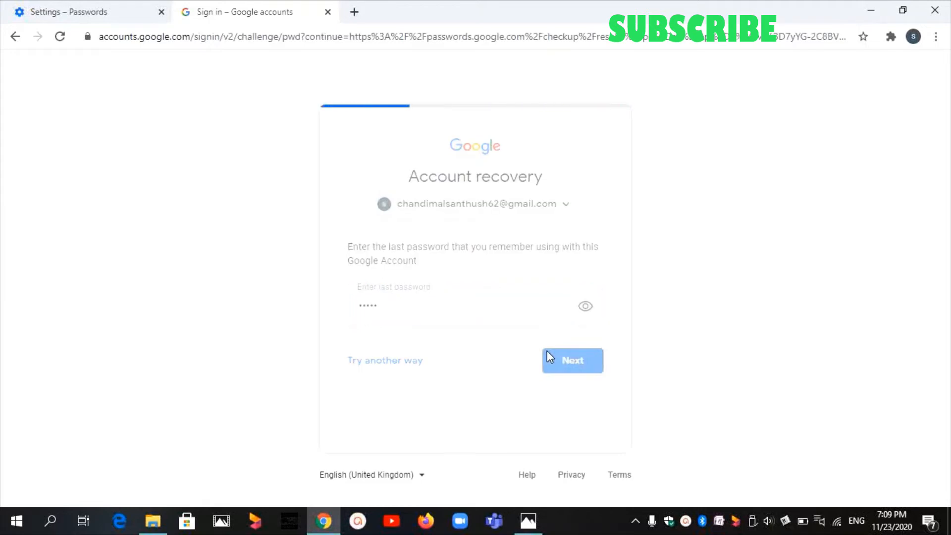
click(571, 359)
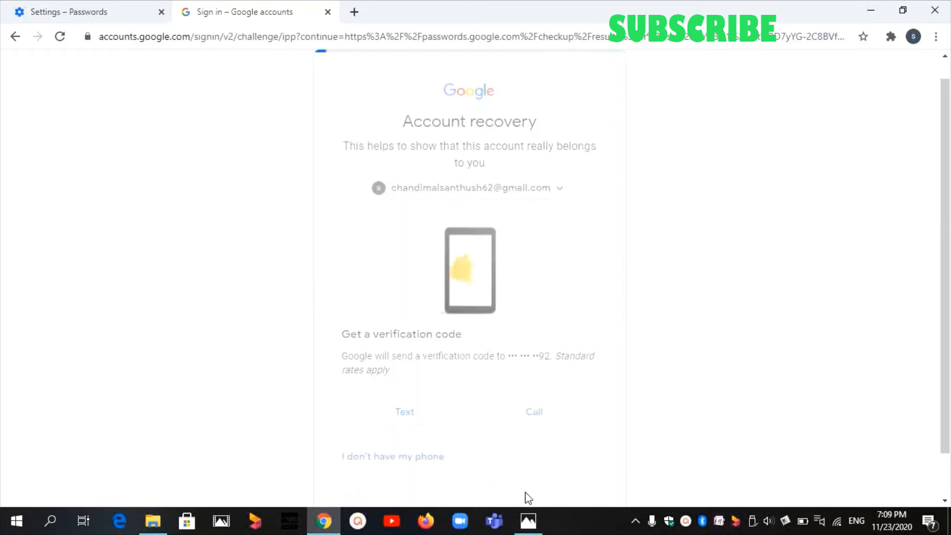
click(404, 411)
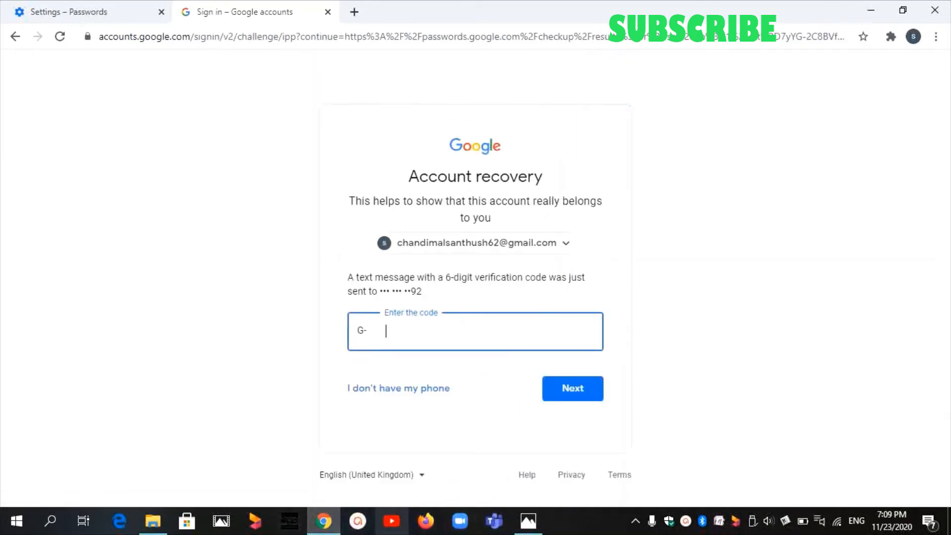
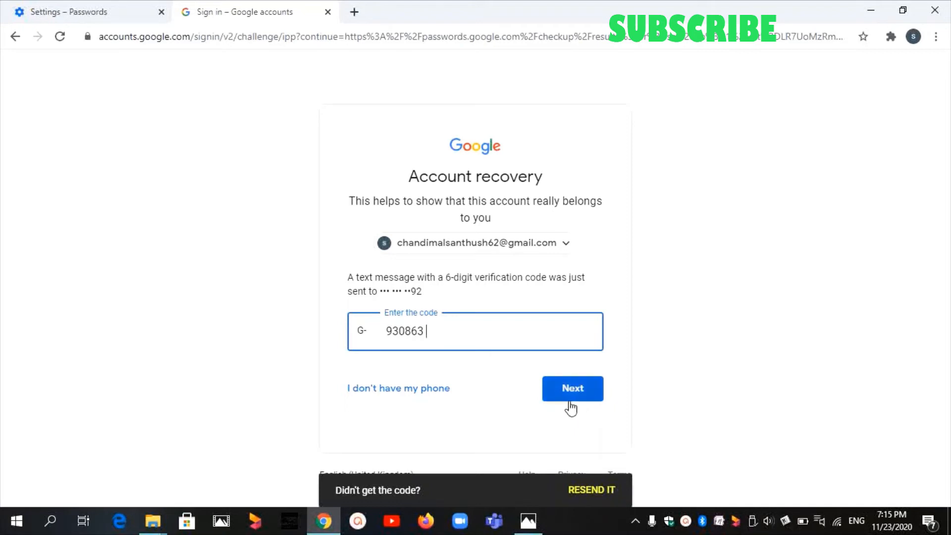
mouse_move(473, 401)
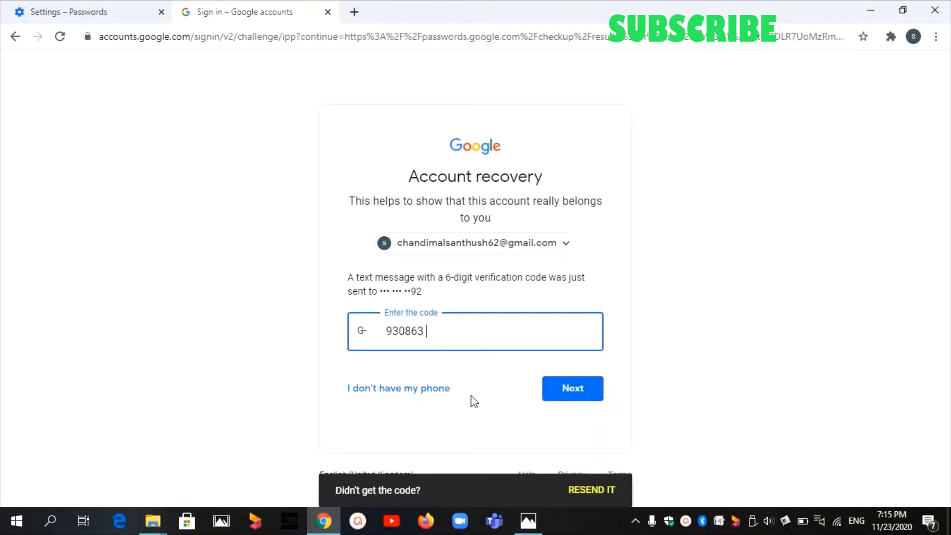
mouse_move(572, 388)
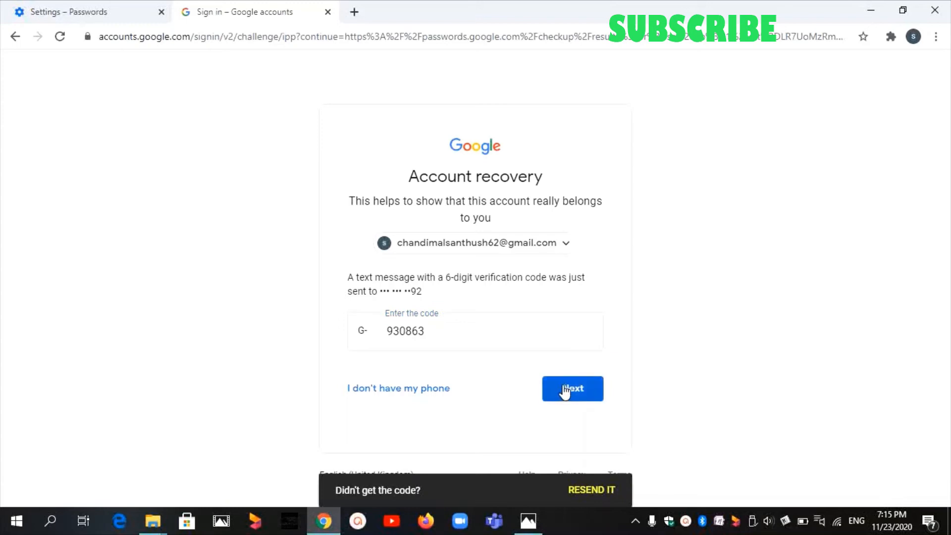
click(571, 388)
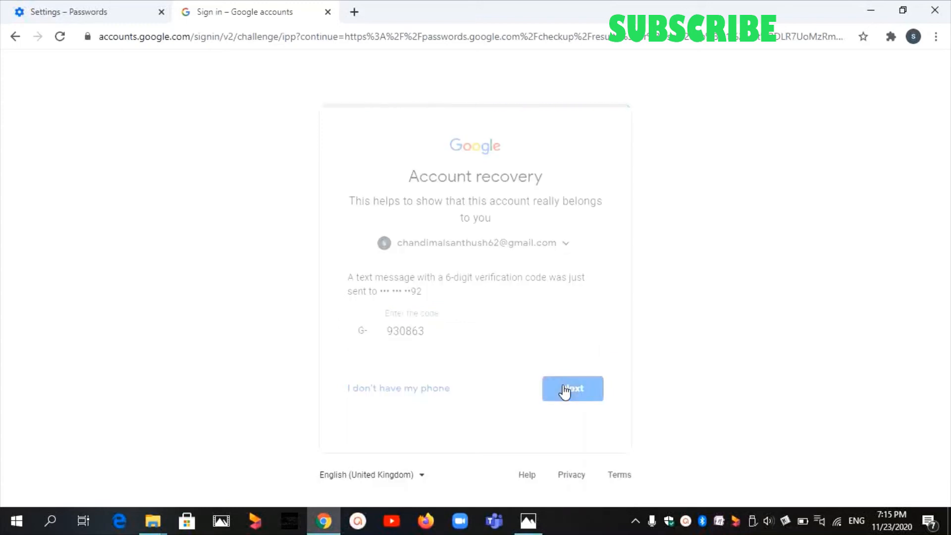
click(572, 389)
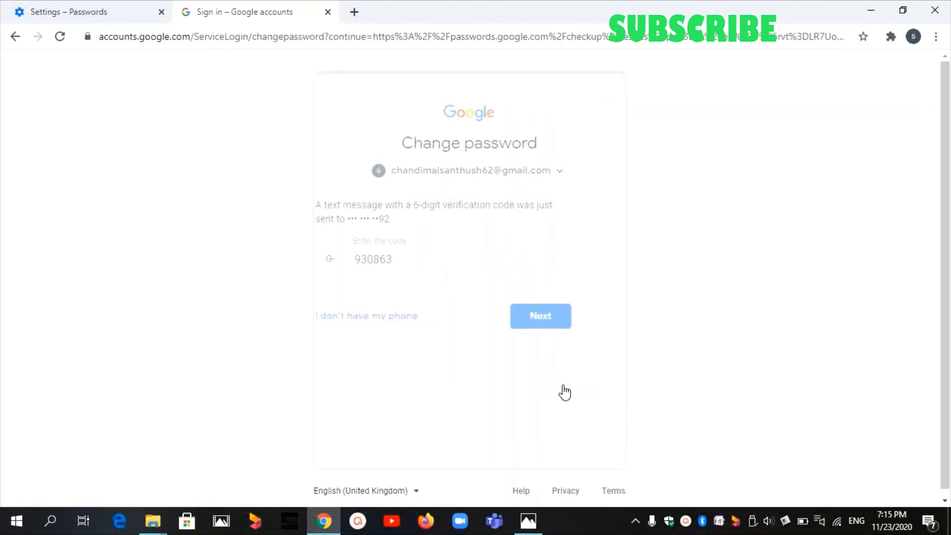
Enter the new password, confirm it in the second field, and save the change.
click(538, 315)
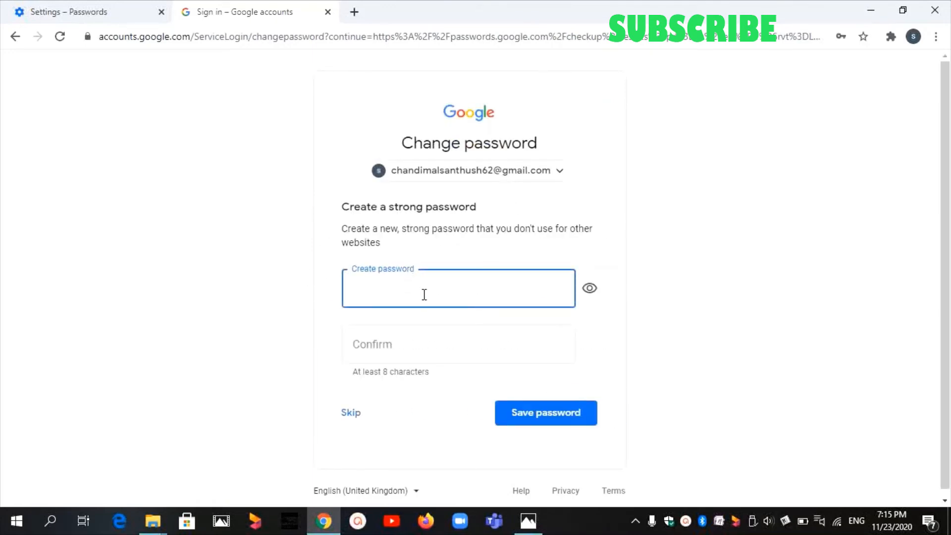
text(••)
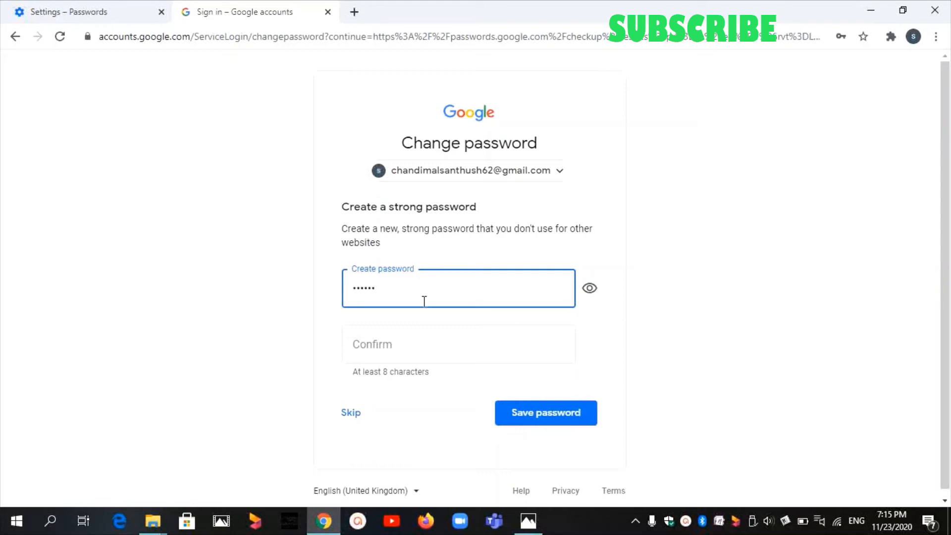
text(•)
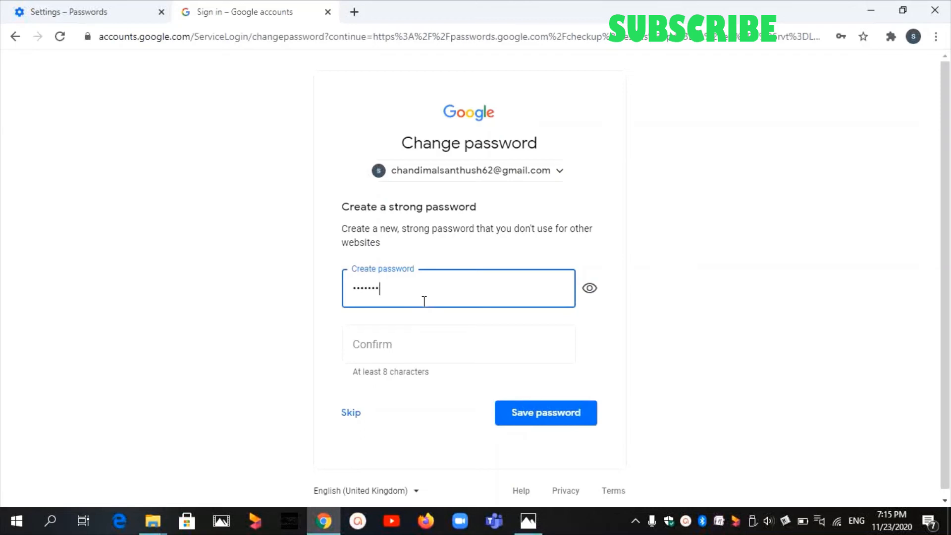
text(•)
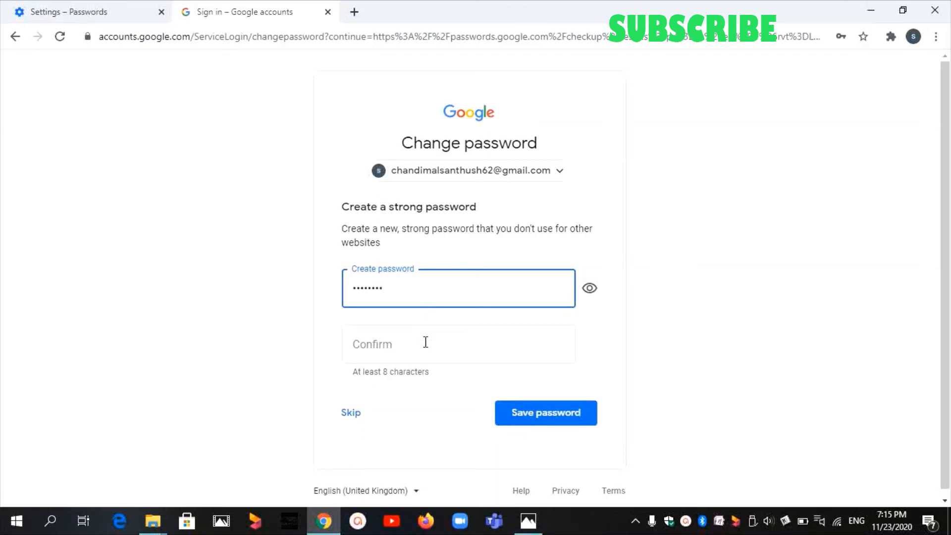
click(457, 343)
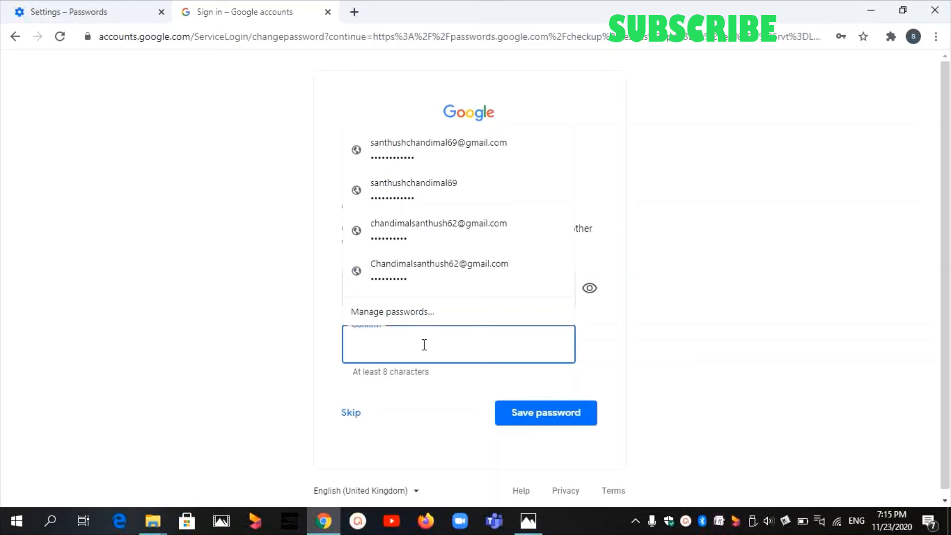
text(••)
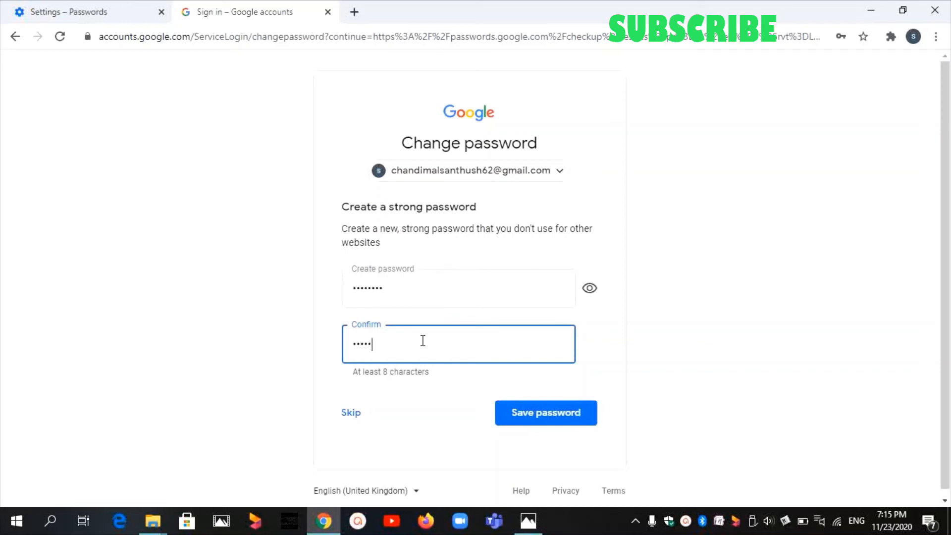
text(•)
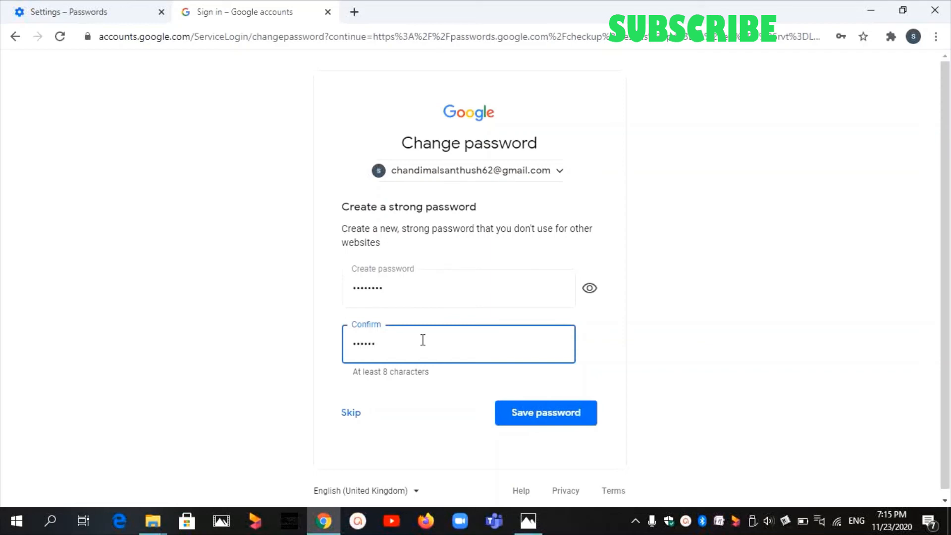
click(545, 412)
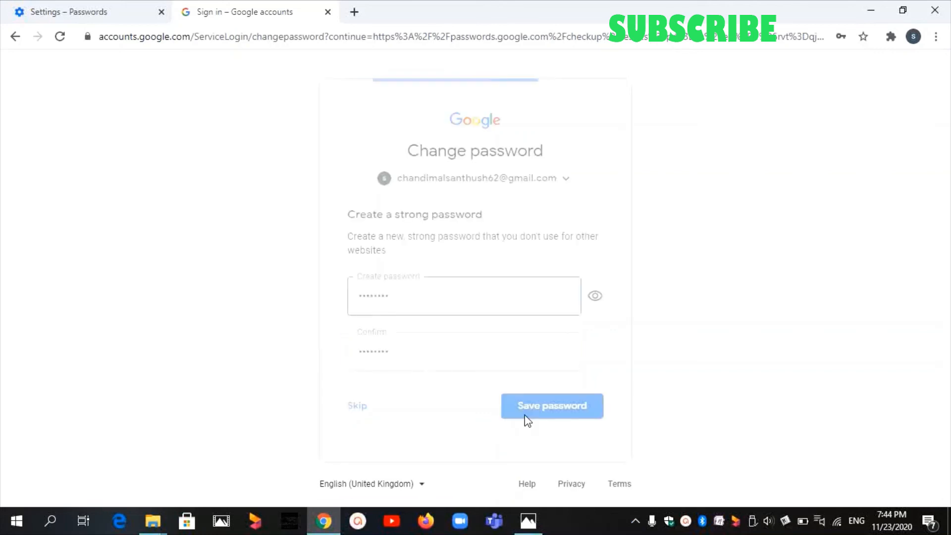
click(550, 405)
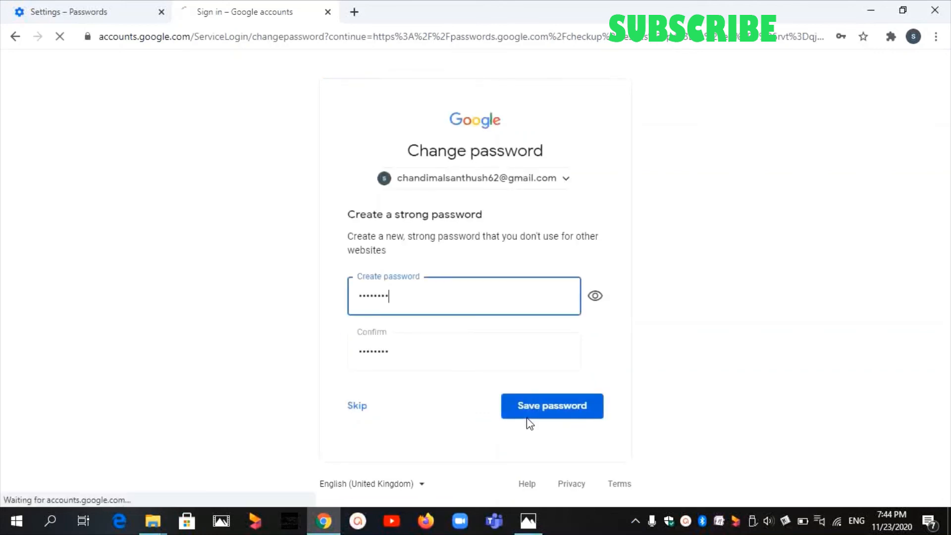
View the Password Checkup results and dismiss the 'Update password?' bubble.
click(551, 405)
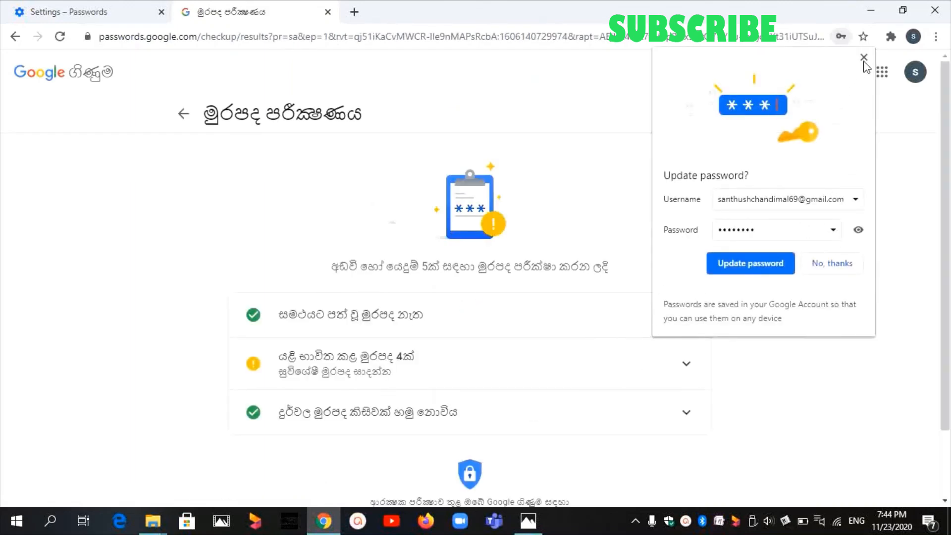
click(863, 57)
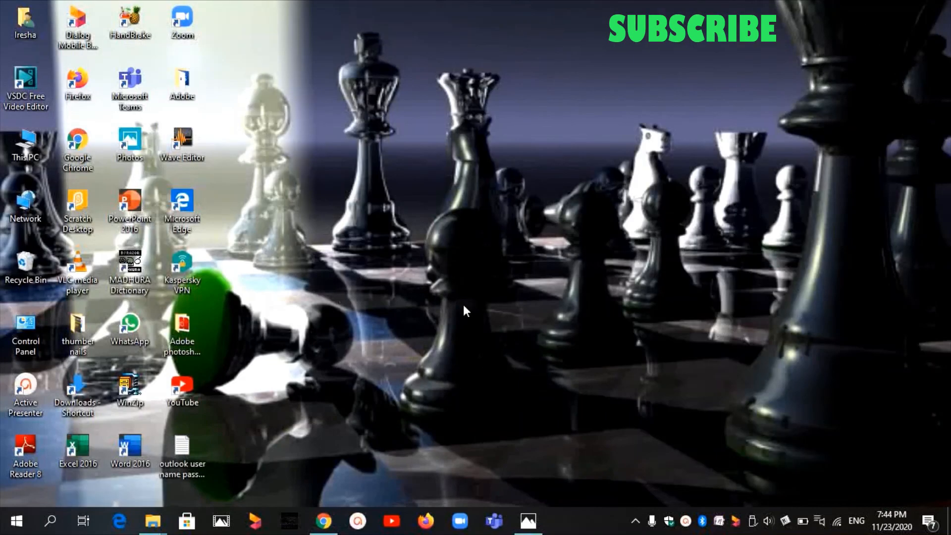
mouse_move(431, 374)
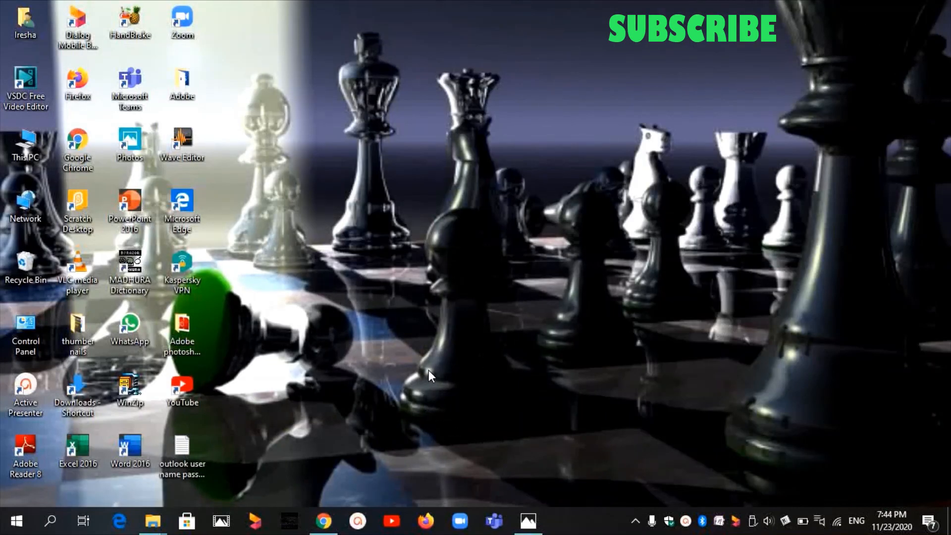